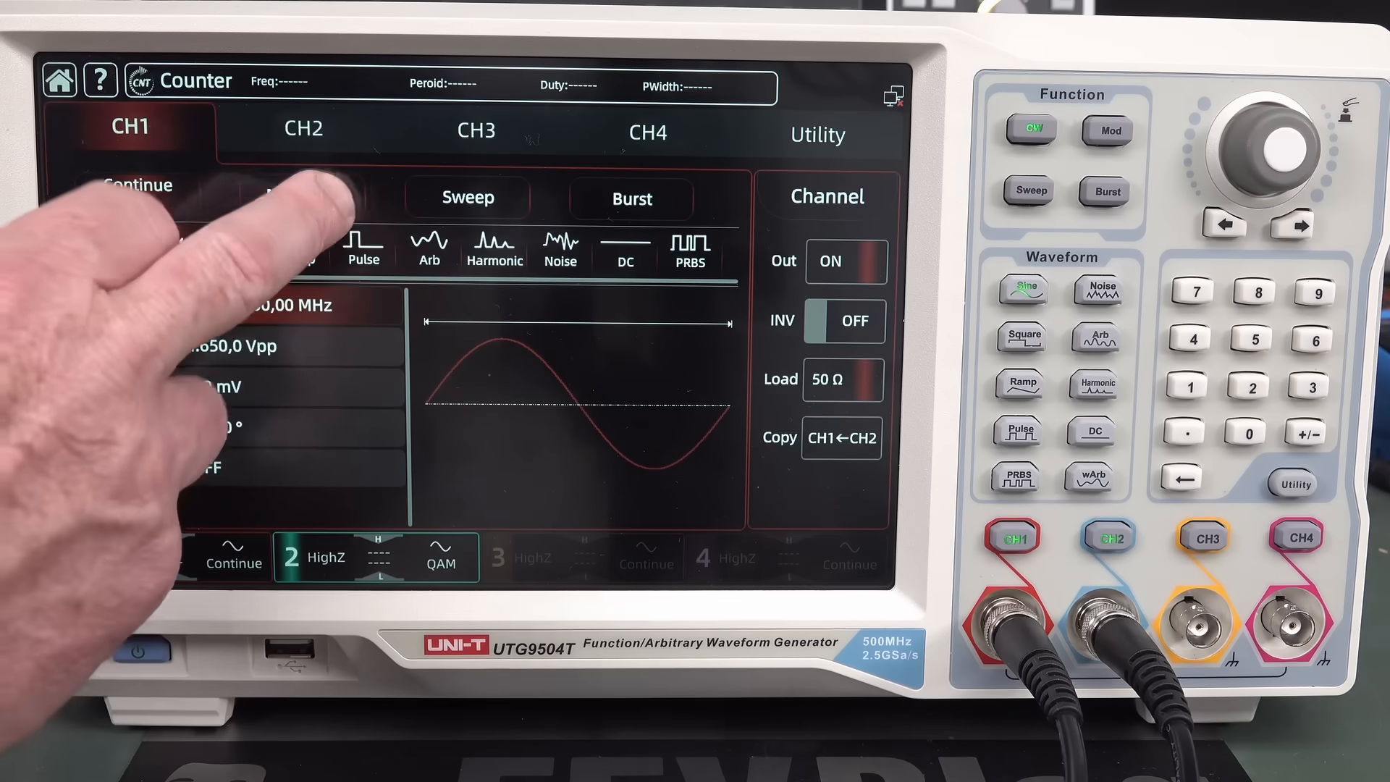
# - Cycle CH1 through modulation, sweep and burst modes, leaving it on N-cycle burst
pyautogui.click(1106, 131)
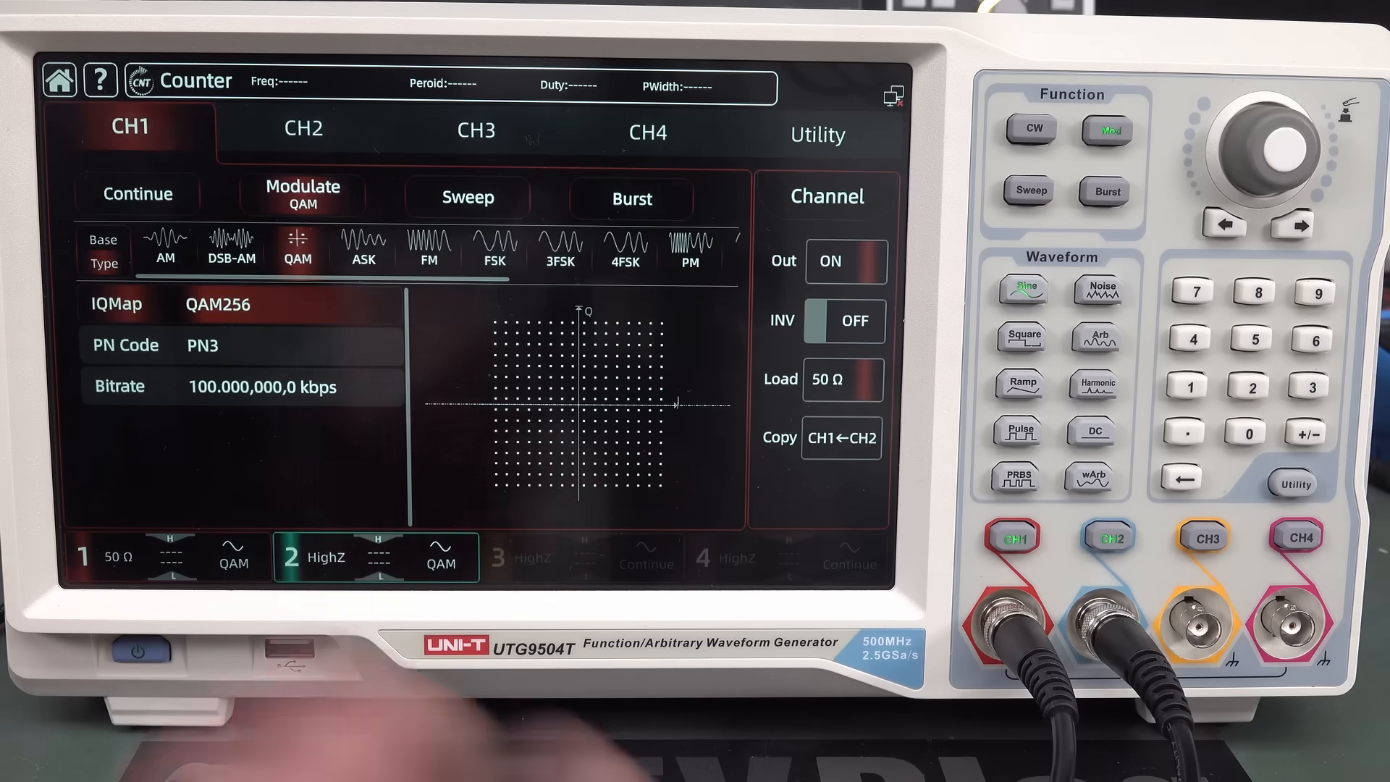
pyautogui.click(467, 197)
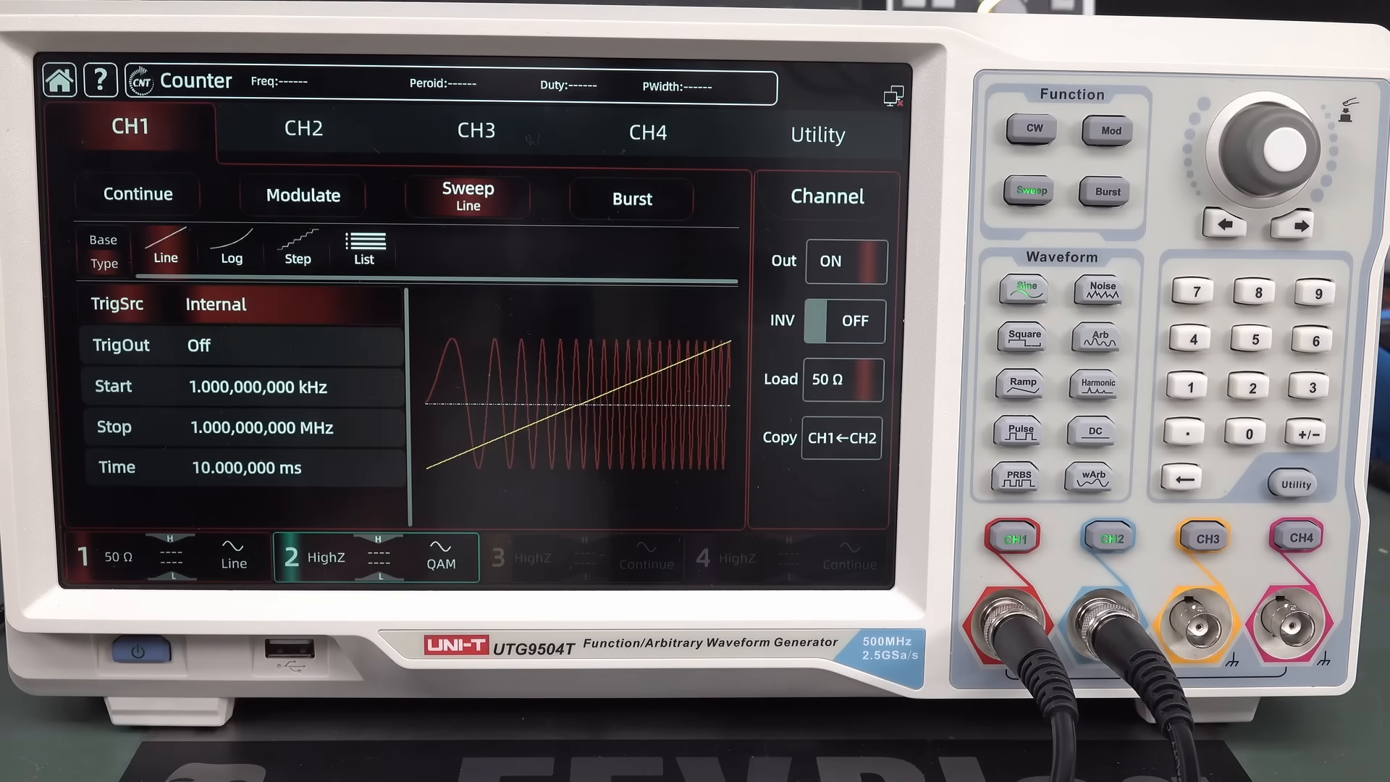
pyautogui.click(631, 197)
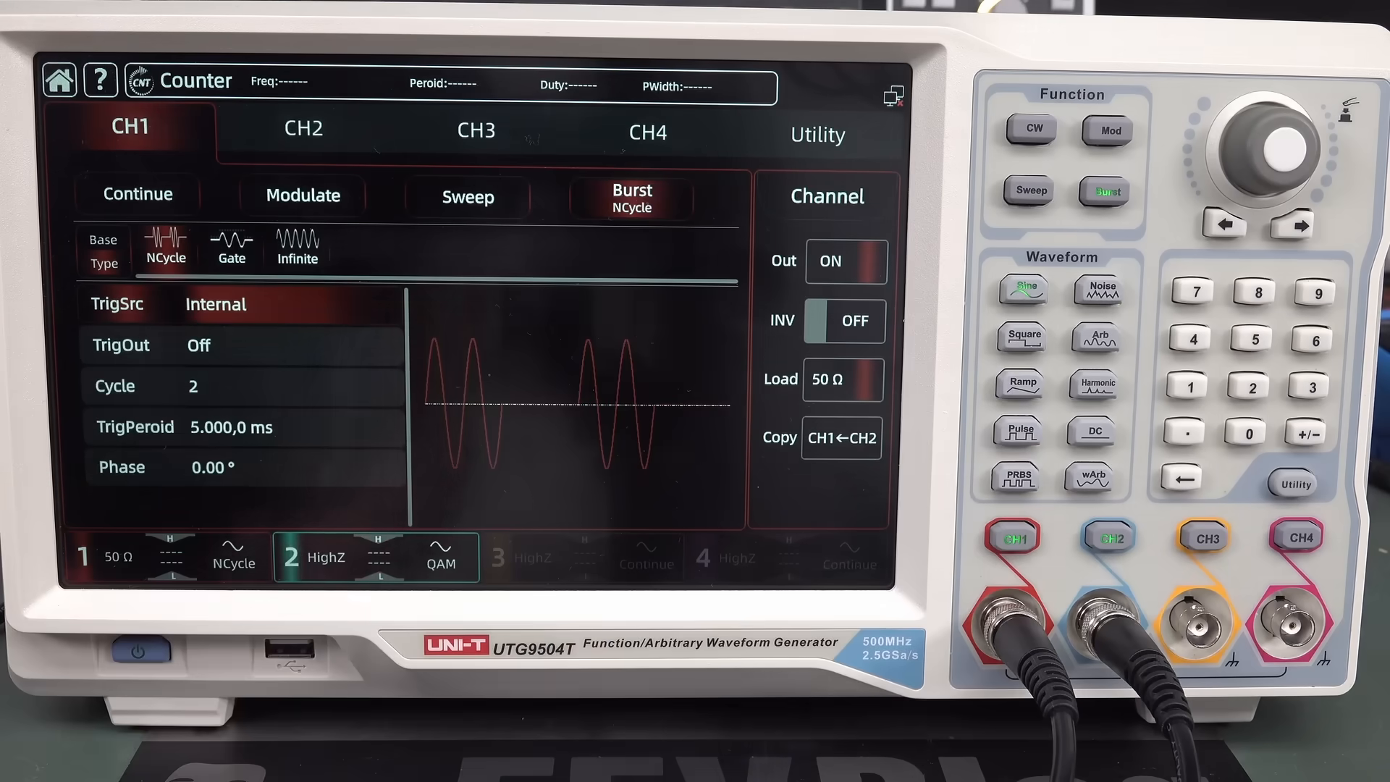
# - View CH3's and CH4's settings, then bring up the all-channel Utility summary
pyautogui.click(477, 131)
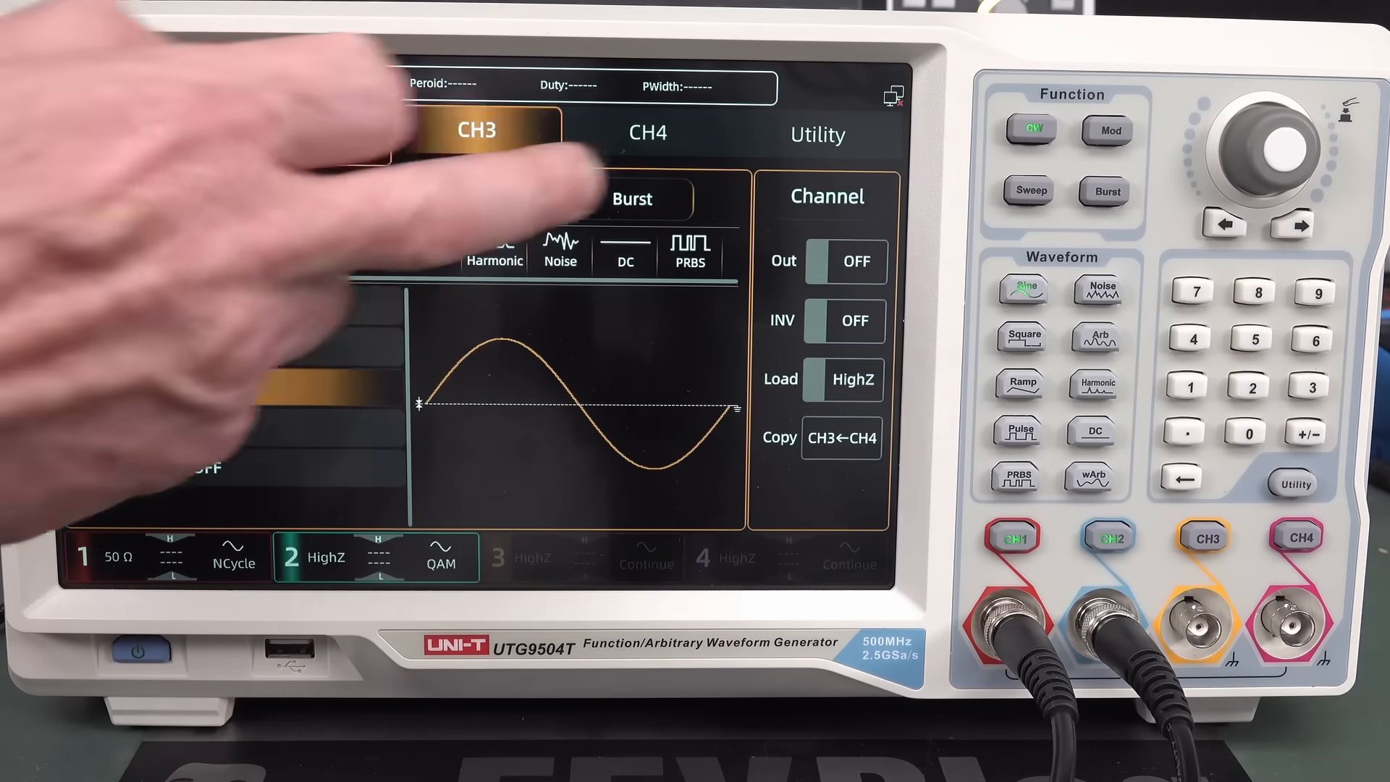
pyautogui.click(647, 131)
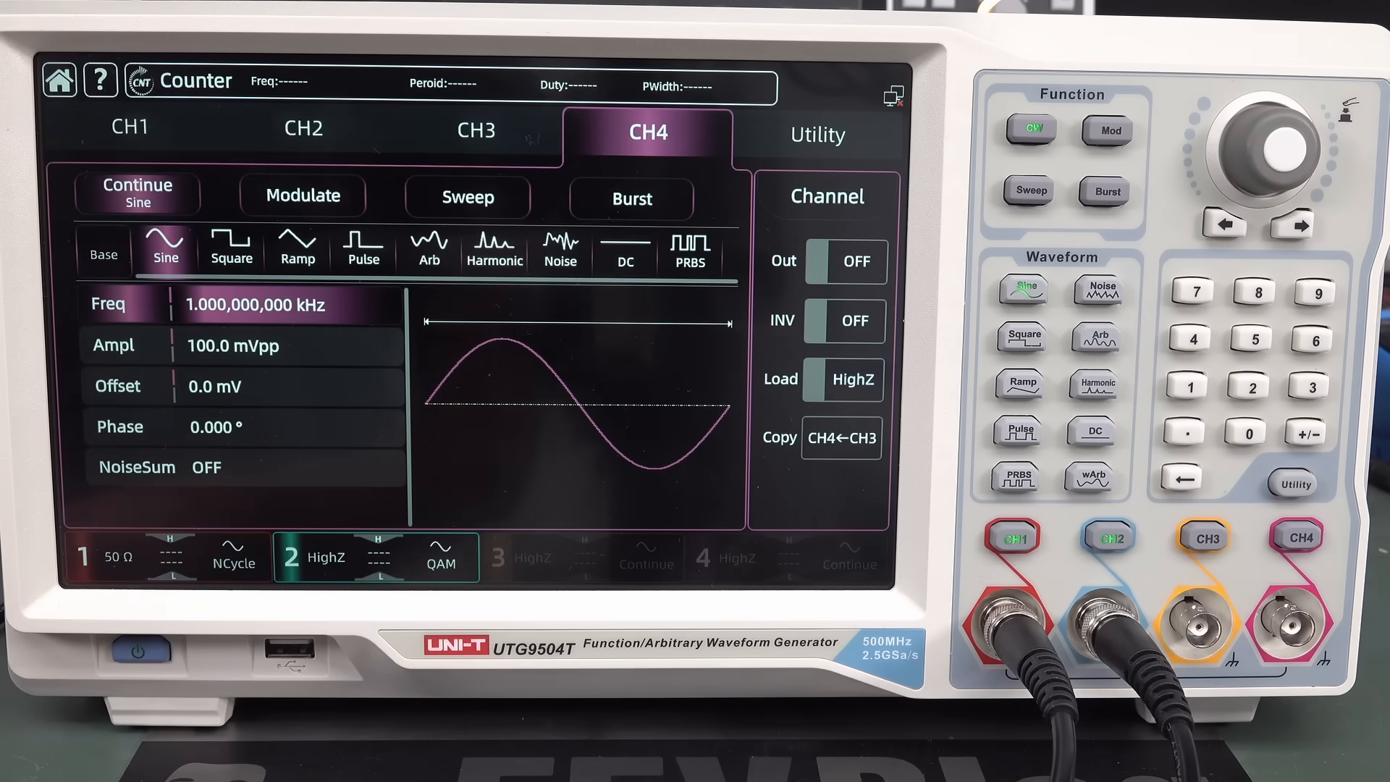
pyautogui.click(817, 134)
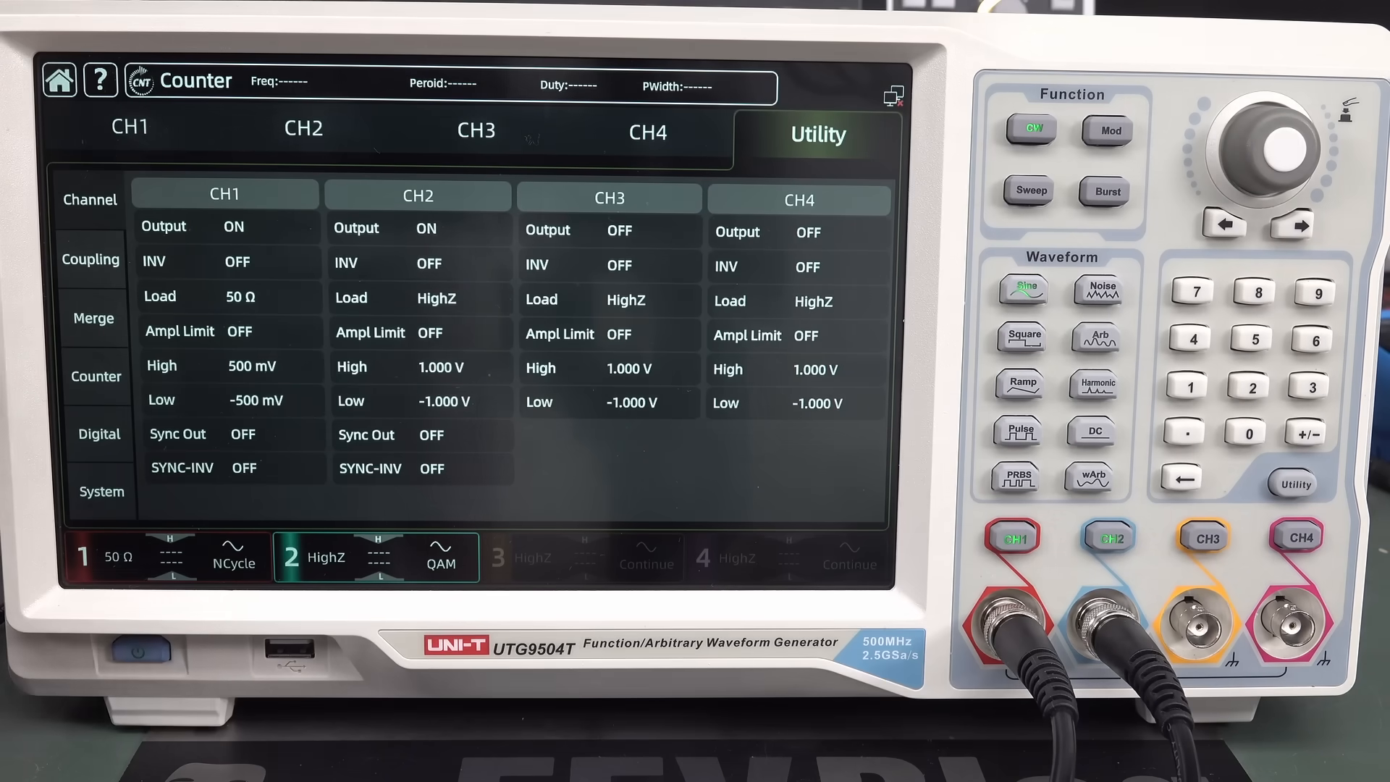
# - Return to CH1's QAM modulation settings page
pyautogui.click(99, 434)
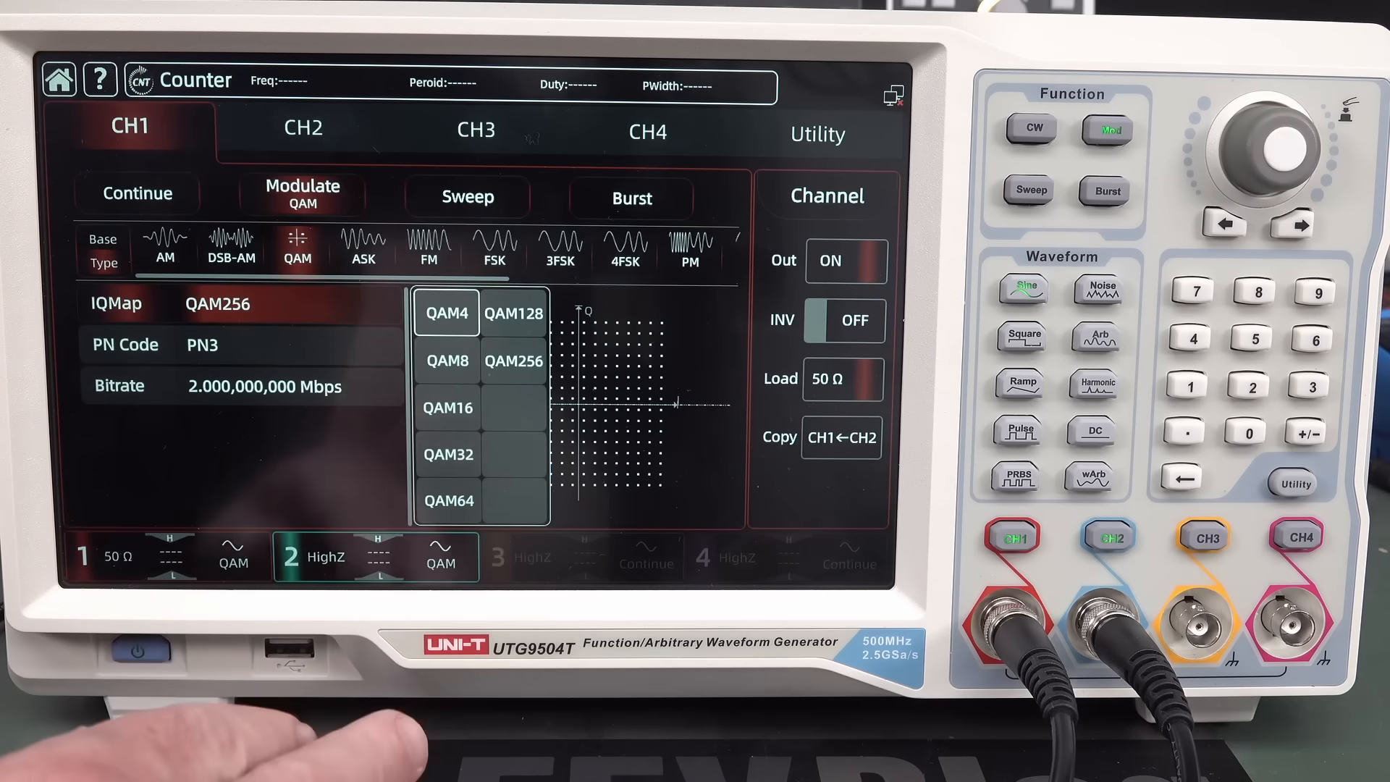
# - Switch CH1's IQ map to QAM4, then back to QAM256, and reopen the Utility overview
pyautogui.click(447, 313)
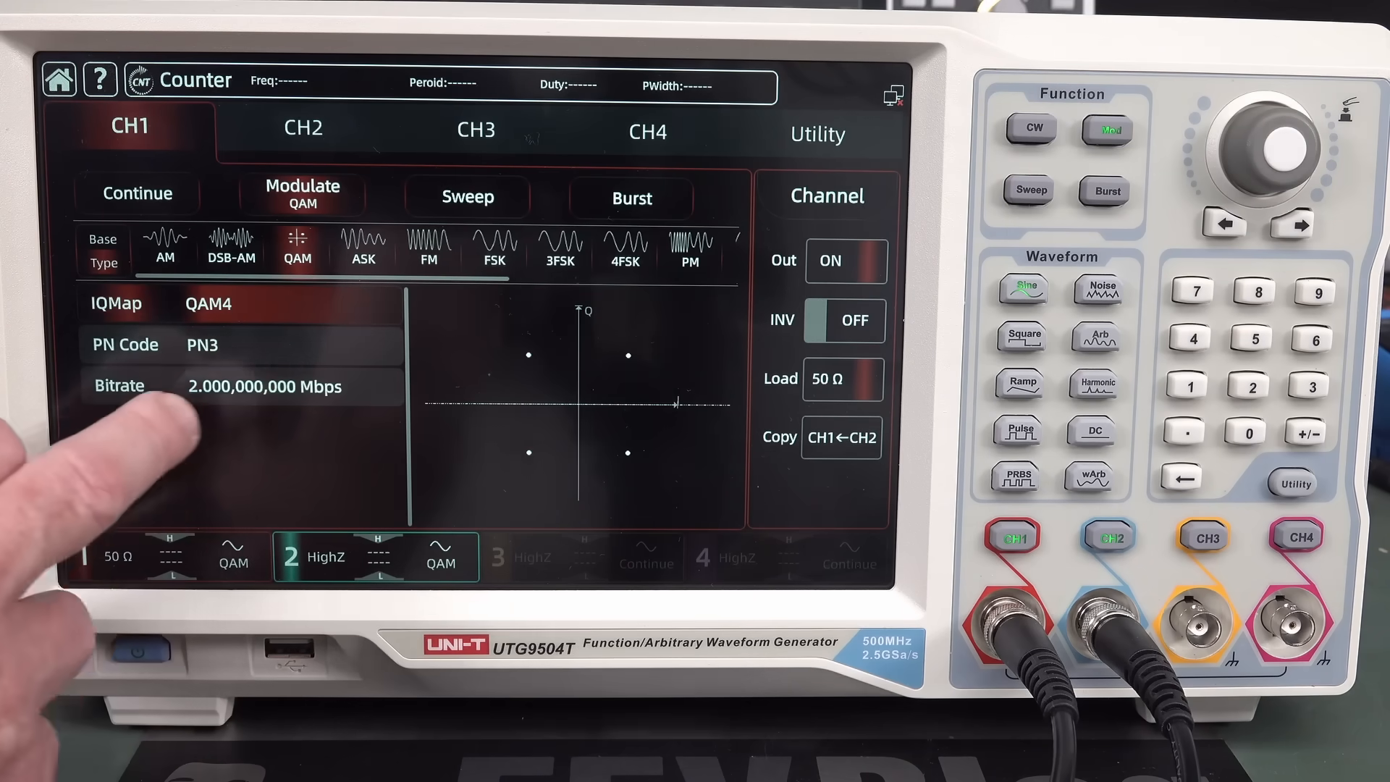
pyautogui.click(248, 386)
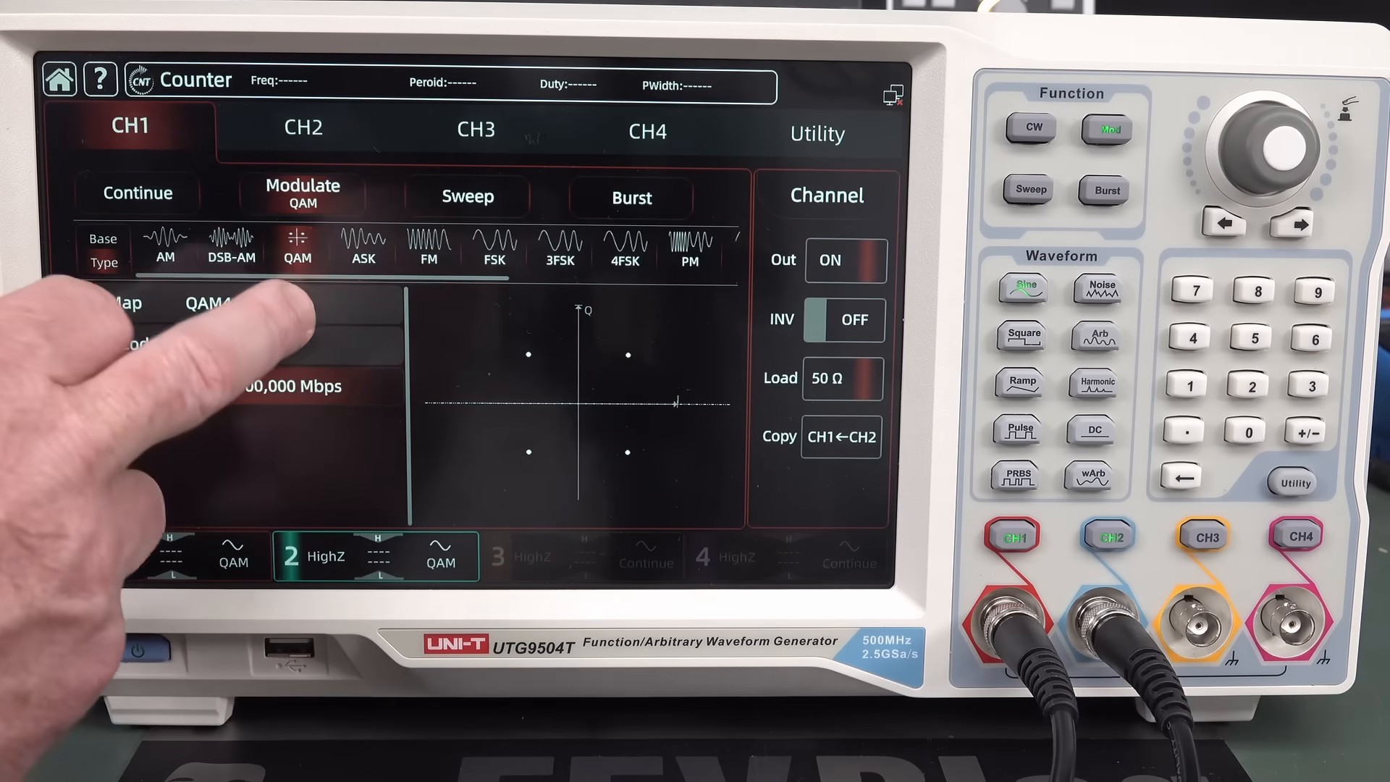
pyautogui.click(204, 304)
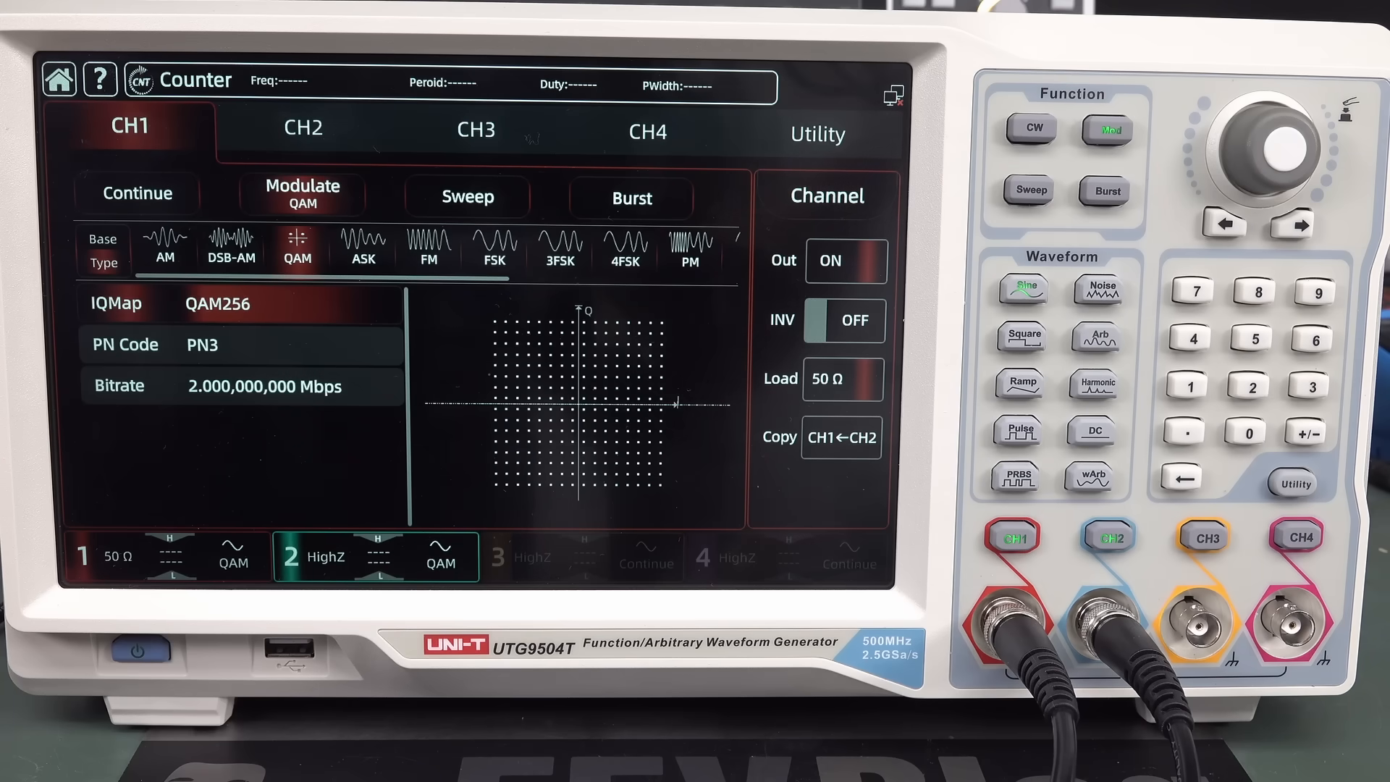
pyautogui.click(817, 133)
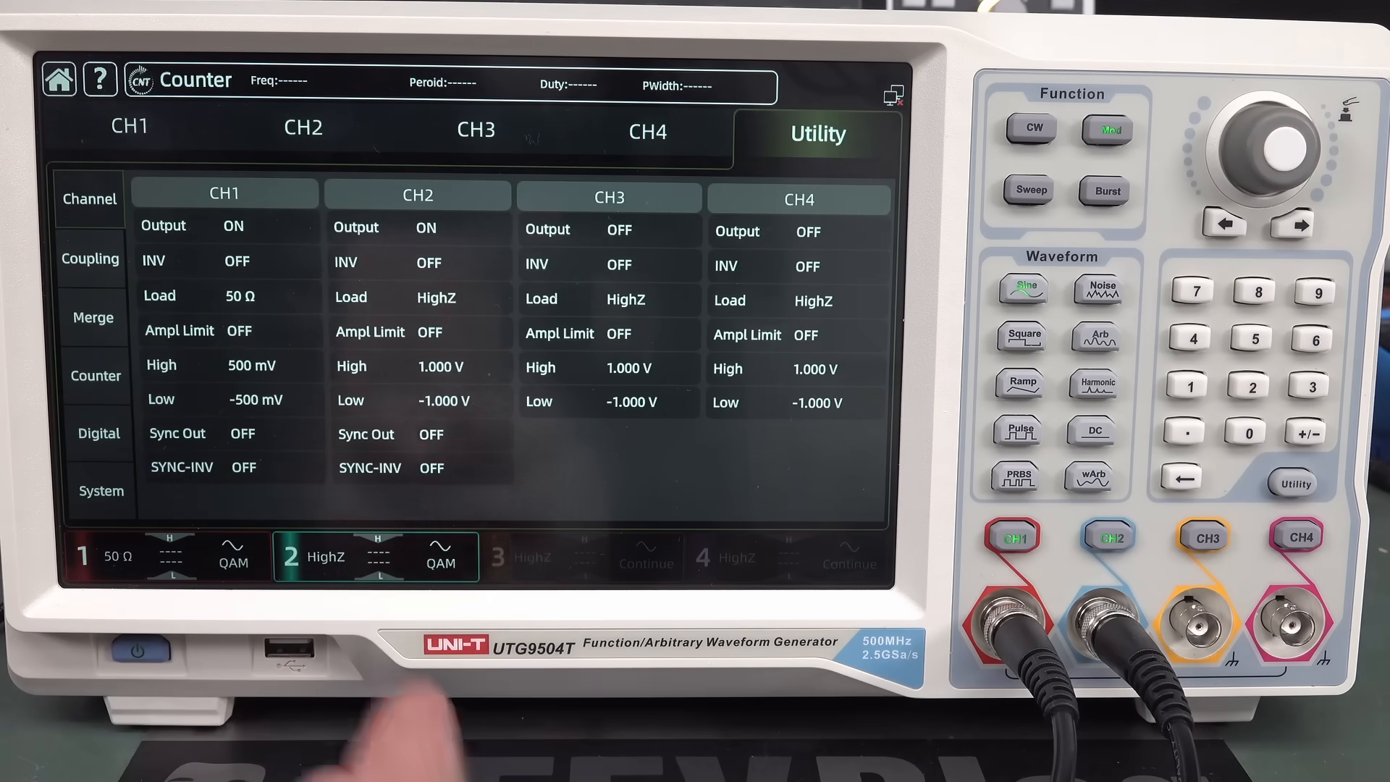
# - View the CH1–CH2 and CH3–CH4 coupling page, then go to CH1's AM modulation settings
pyautogui.click(90, 258)
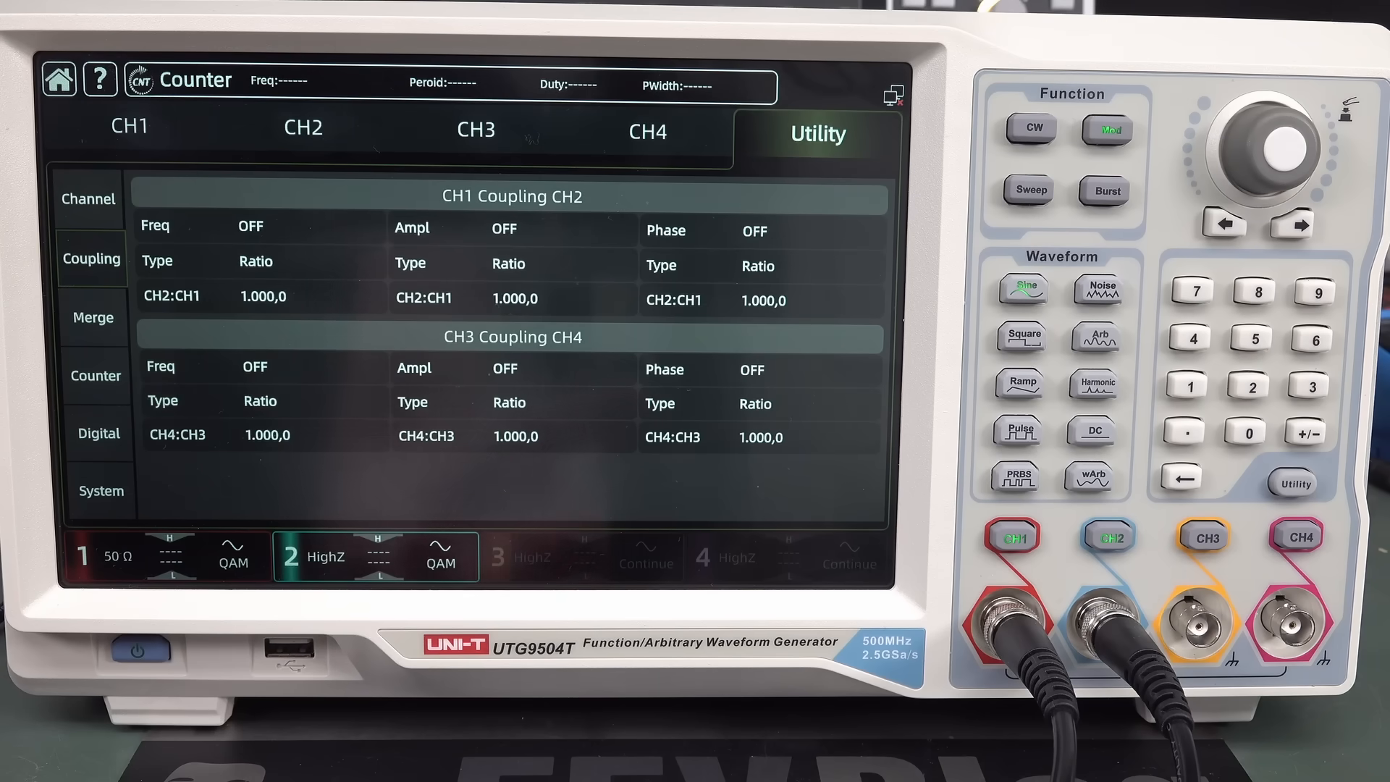
pyautogui.click(94, 316)
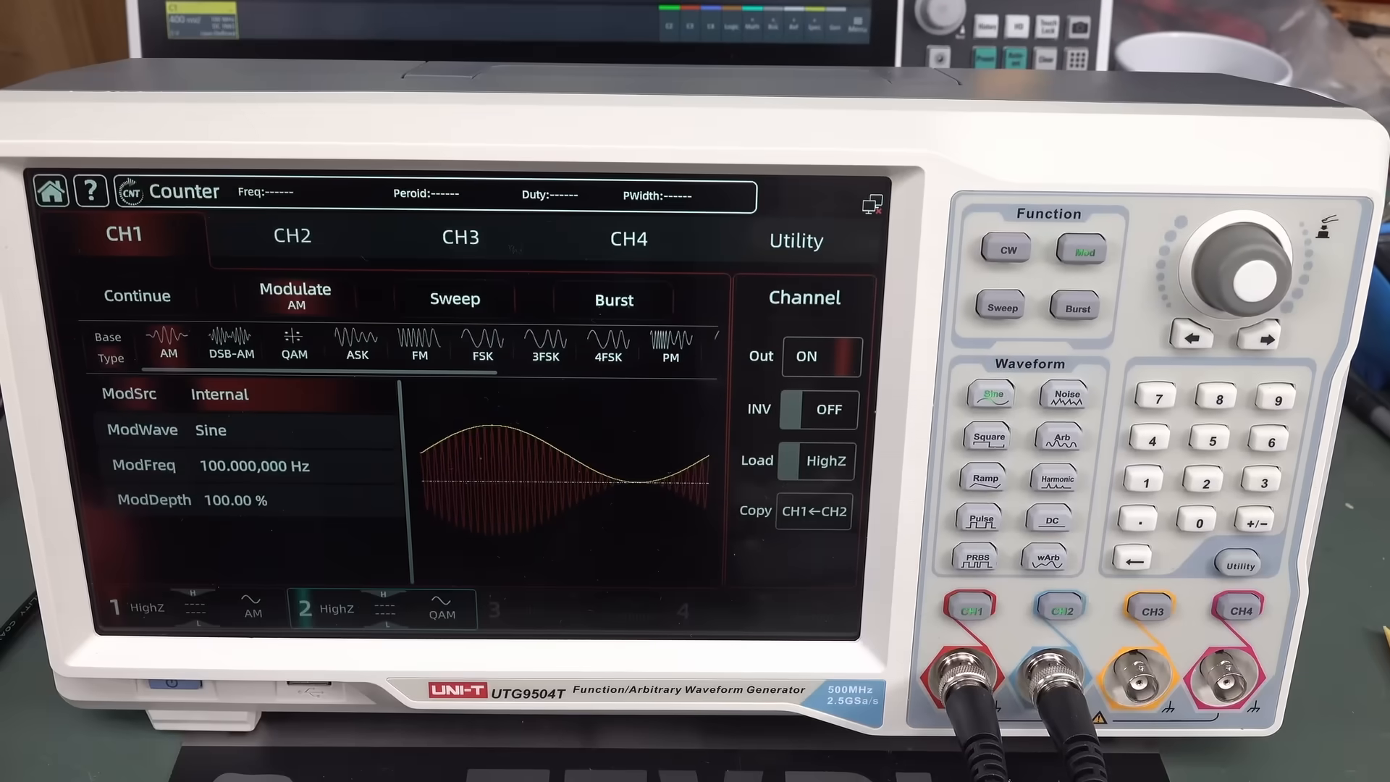
# - Show CH2's QAM4 modulation parameters with its 100 bps bitrate
pyautogui.click(291, 237)
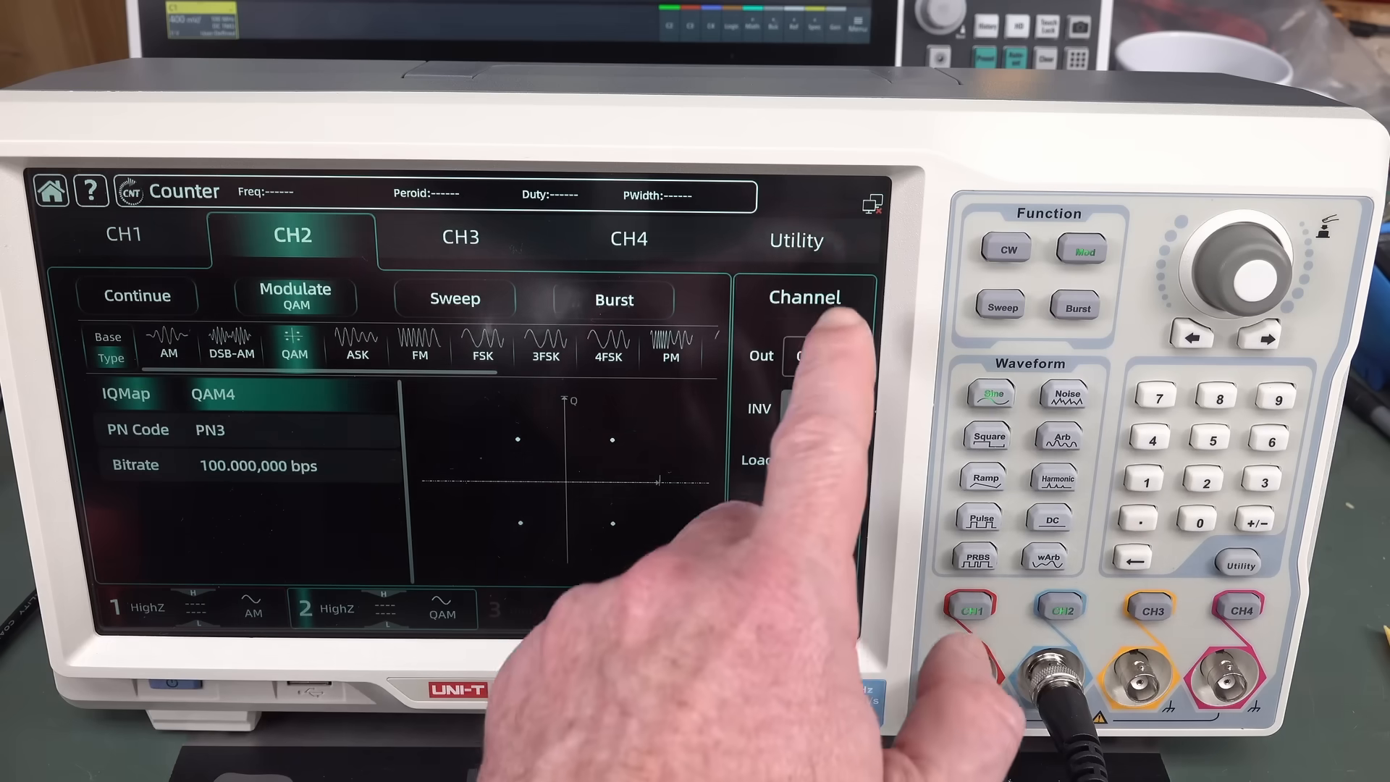
pyautogui.click(795, 240)
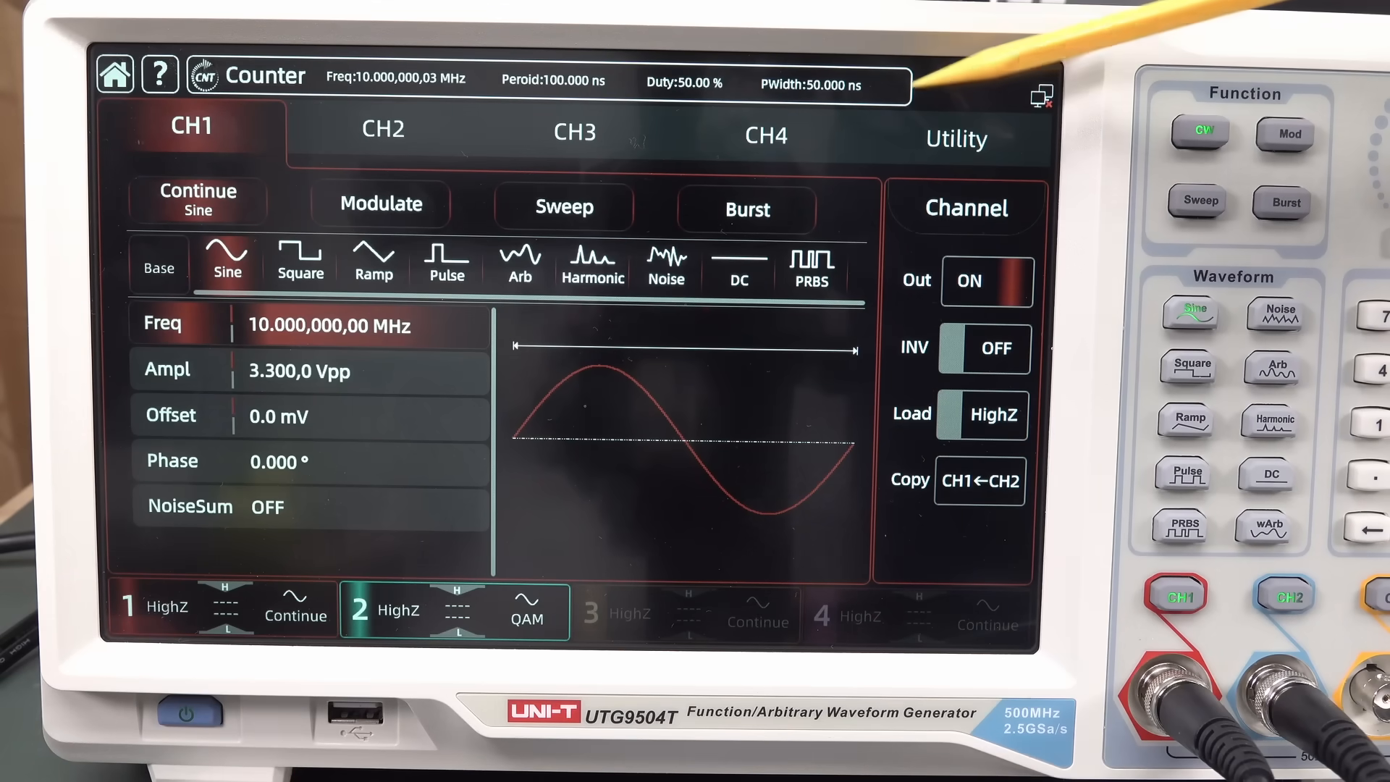
# - Open the frequency counter page, then the SPI digital protocol output page
pyautogui.click(956, 138)
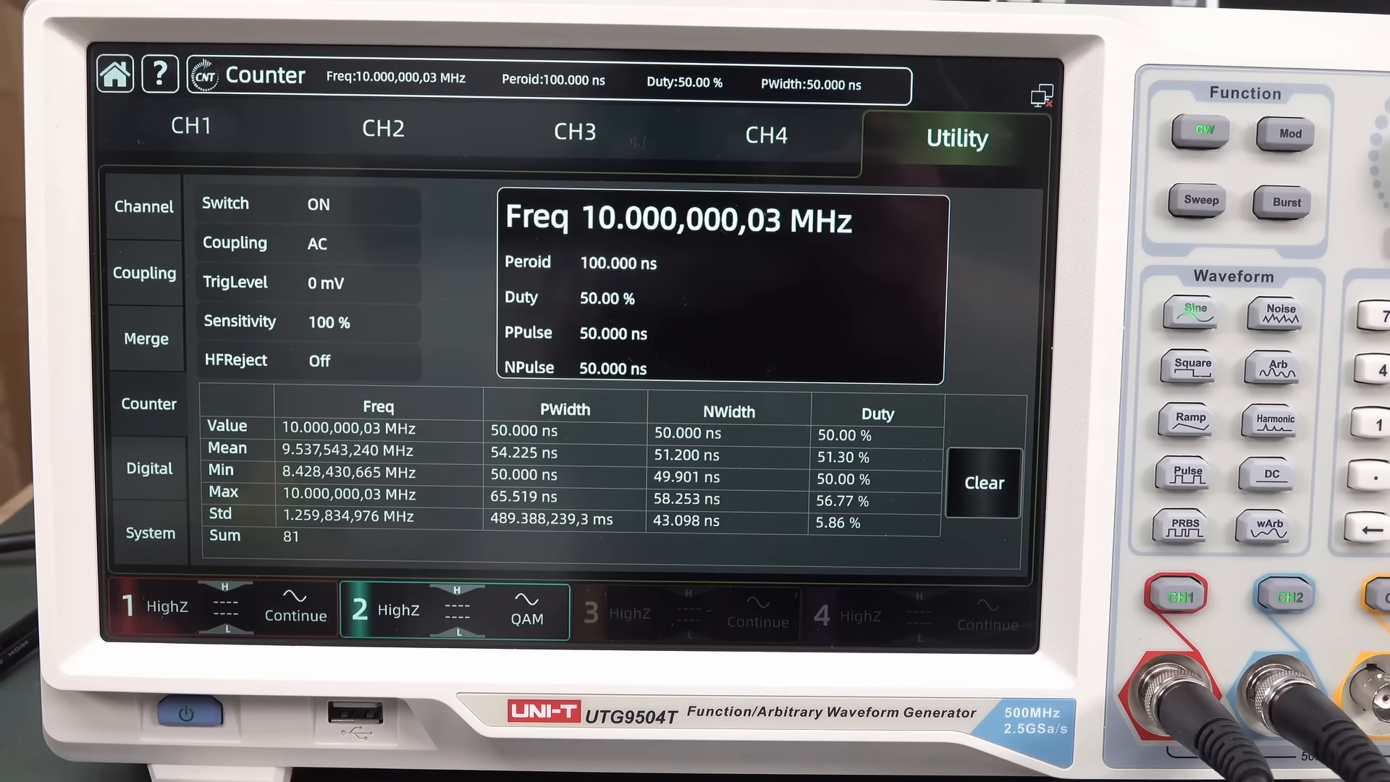
pyautogui.click(983, 483)
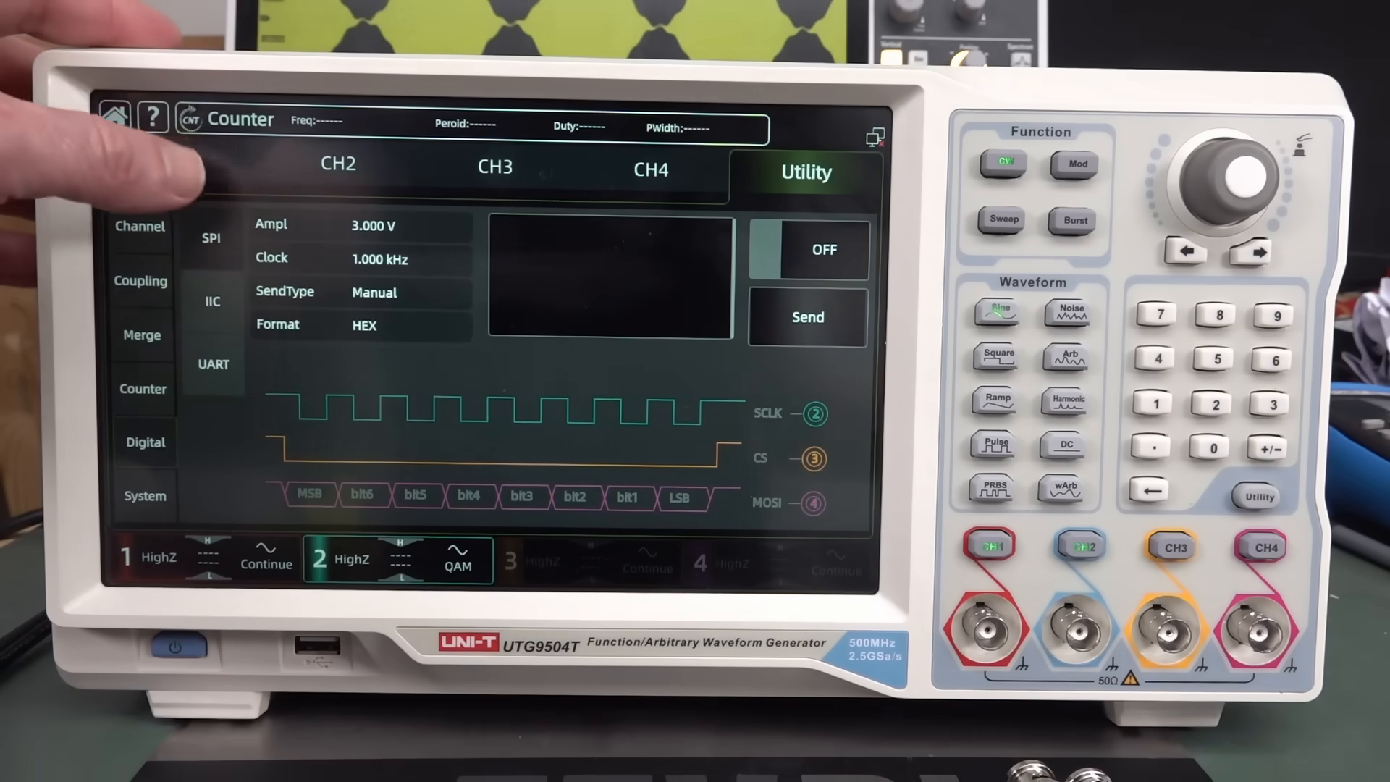
# - Return to CH1's continuous 10 MHz, 3.3 Vpp sine page
pyautogui.click(179, 159)
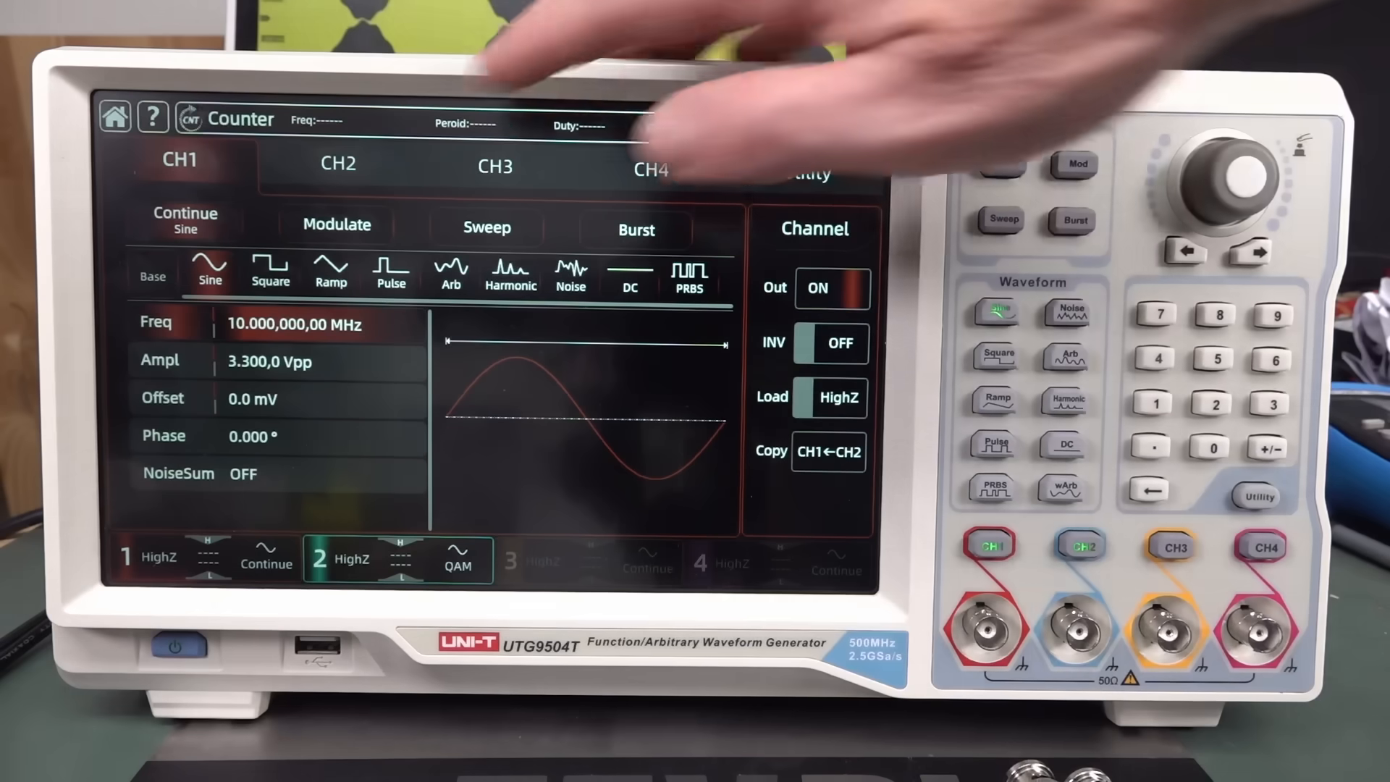
pyautogui.click(336, 164)
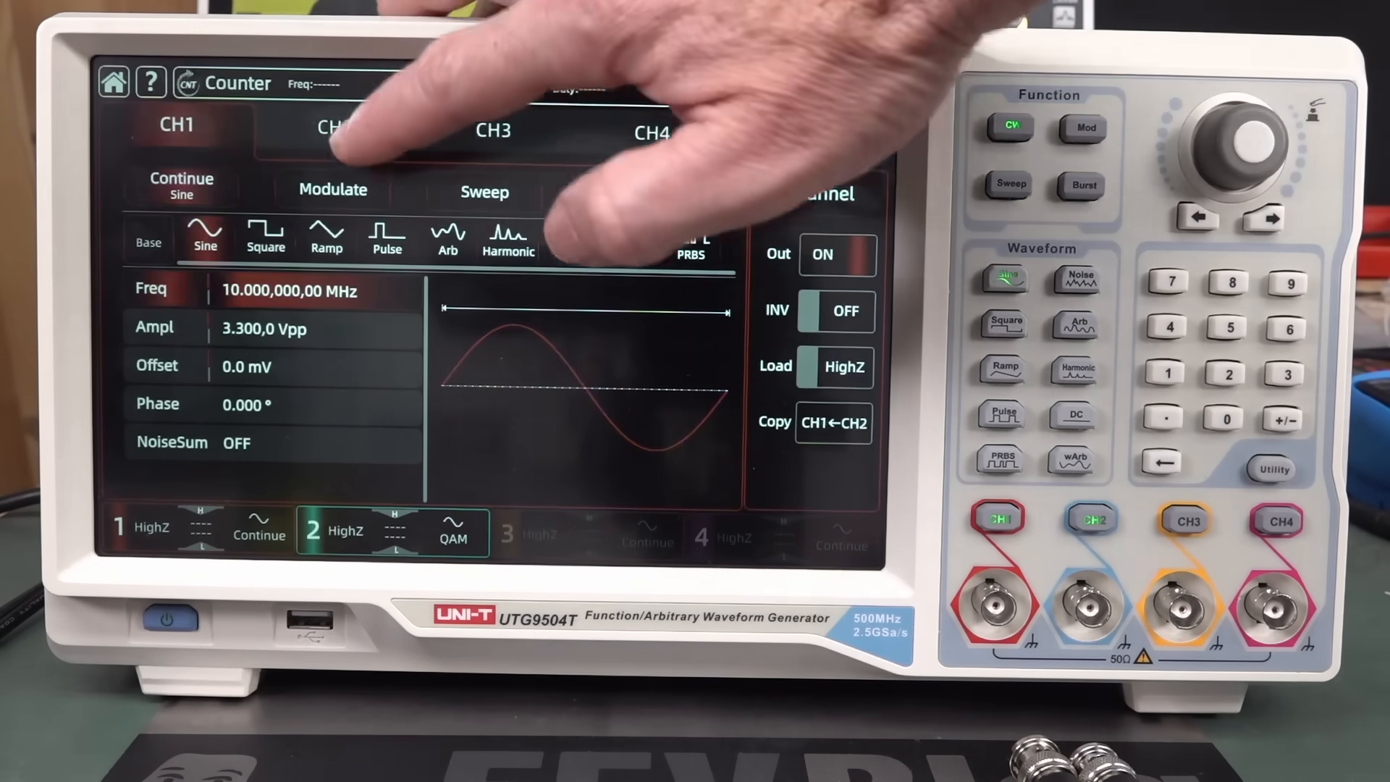
# - Open the help system and view the Mod topic's modulation compatibility table
pyautogui.click(651, 131)
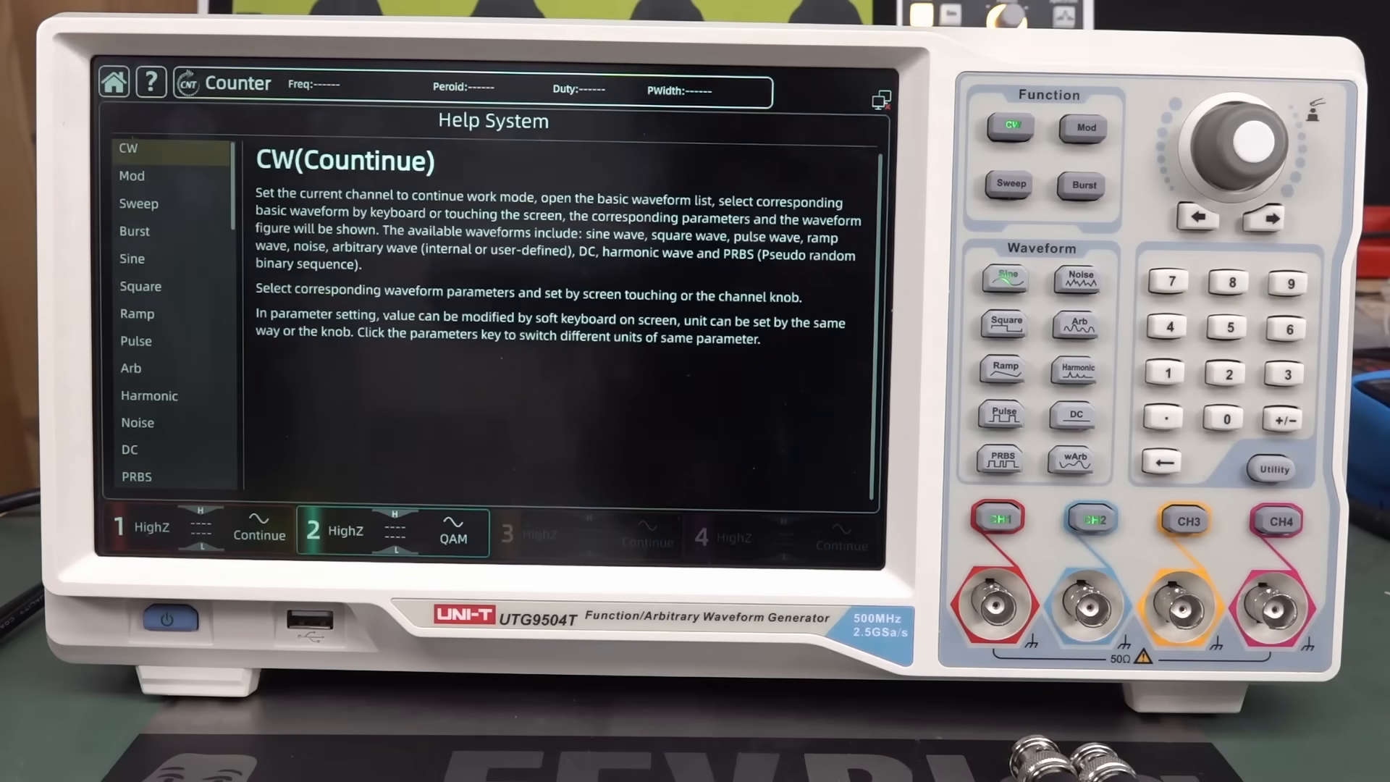
pyautogui.click(132, 175)
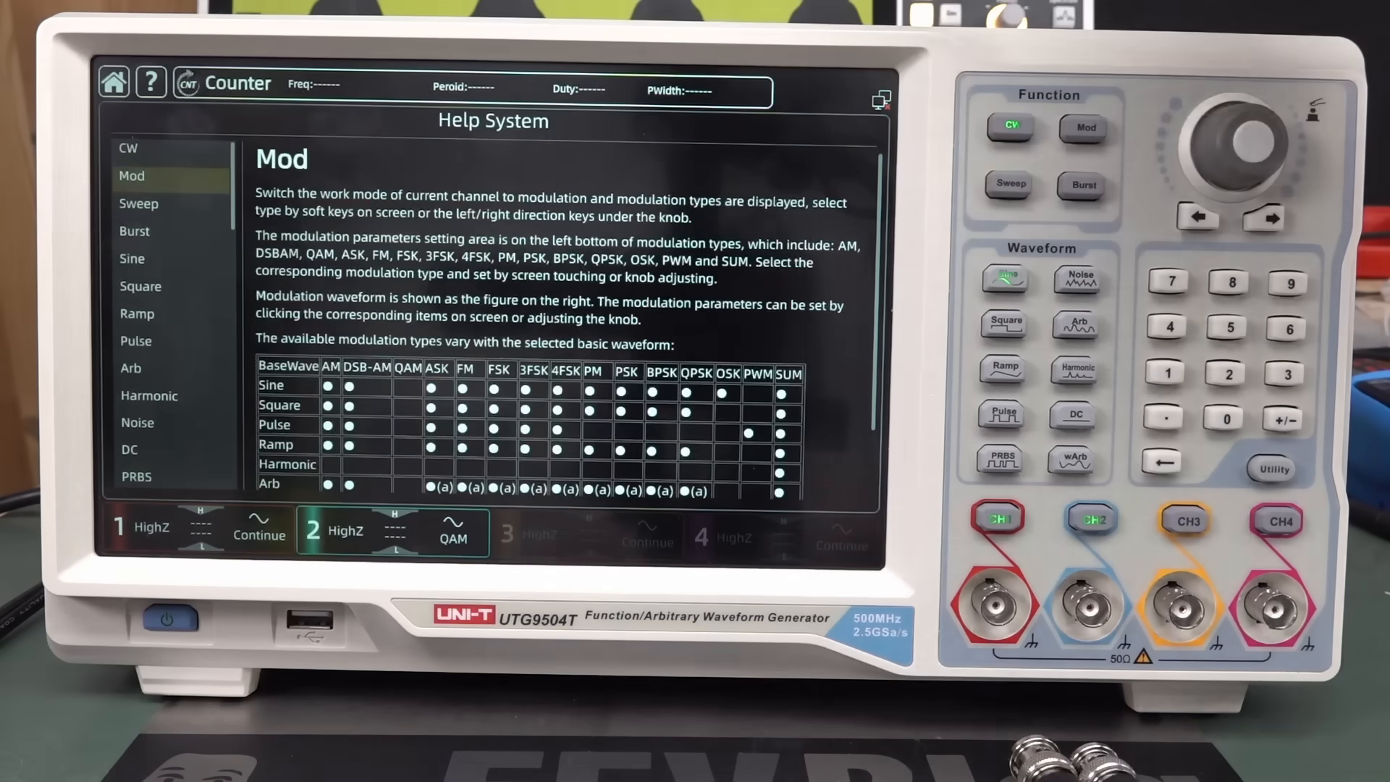